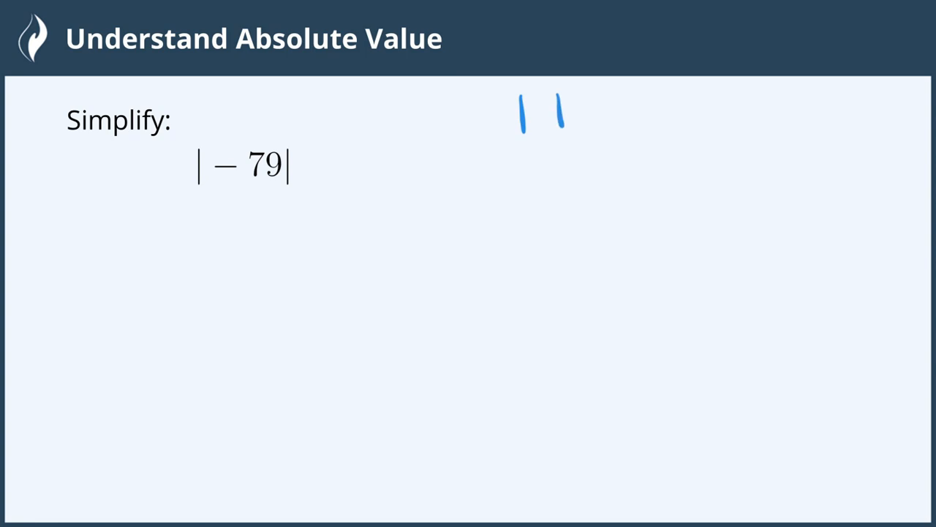
Handwrite a second pair of absolute value bars, an equals sign, and 'Positive' beside |−79|
{"action": "left_click_drag", "start_coordinate": [529, 154], "coordinate": [573, 183]}
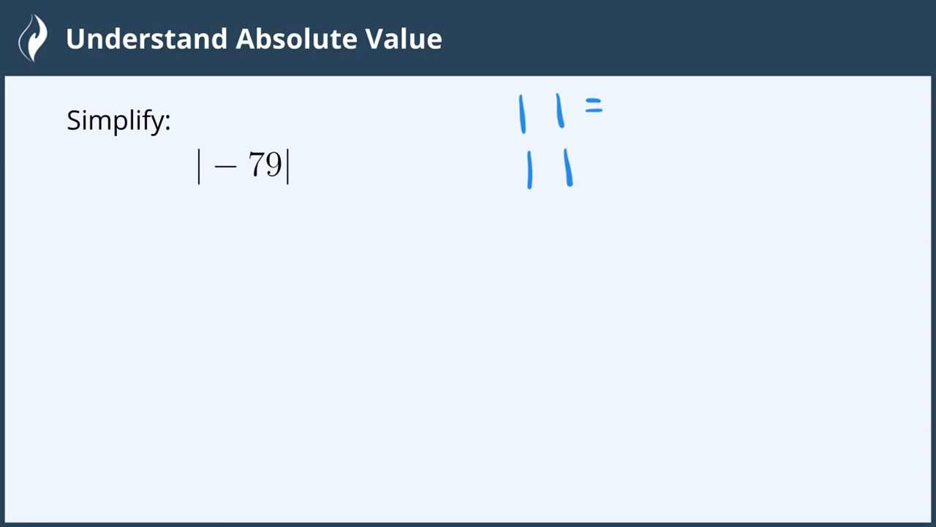
{"action": "type", "text": "Pc"}
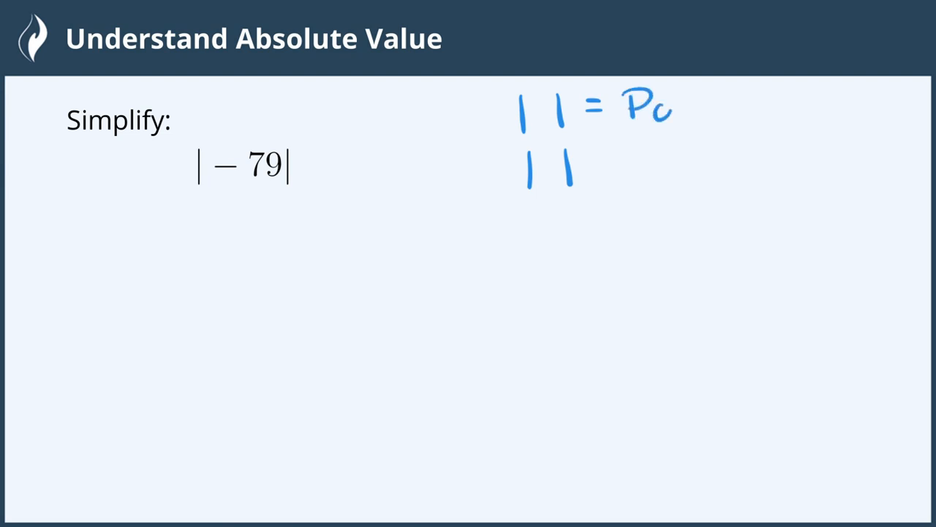
{"action": "type", "text": "Positi"}
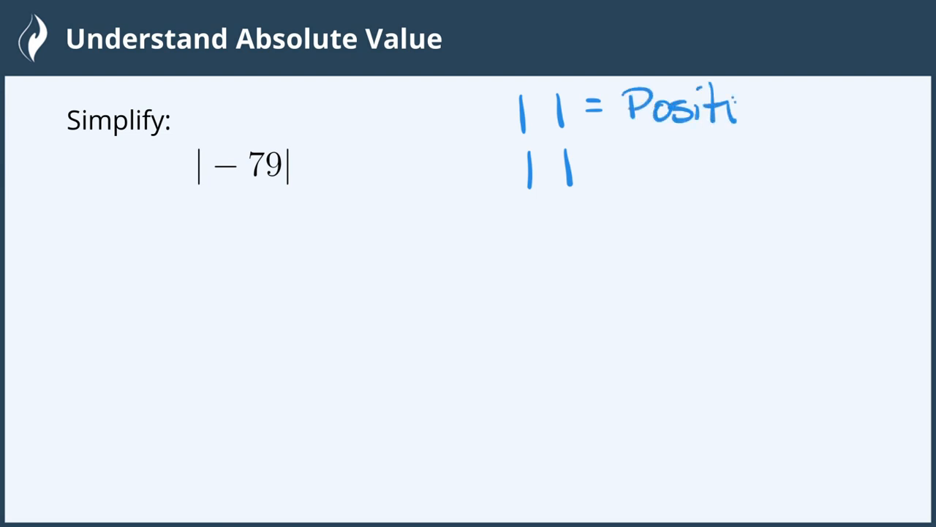